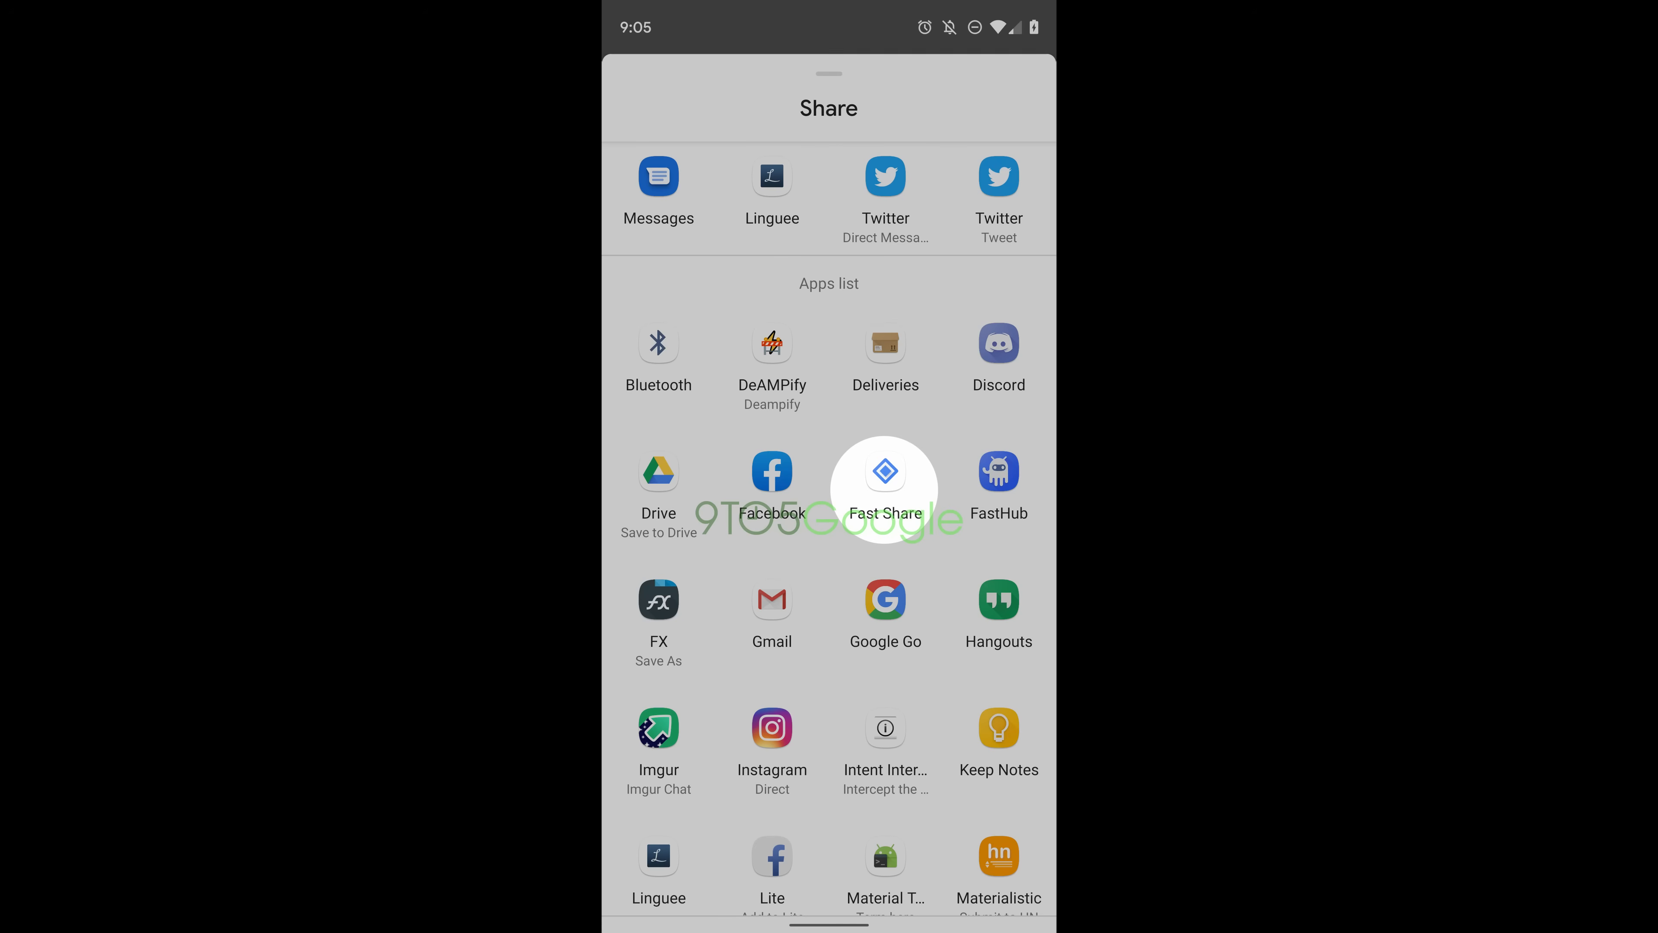
Step: Choose Fast Share as the share target for the shared item
left_click(885, 487)
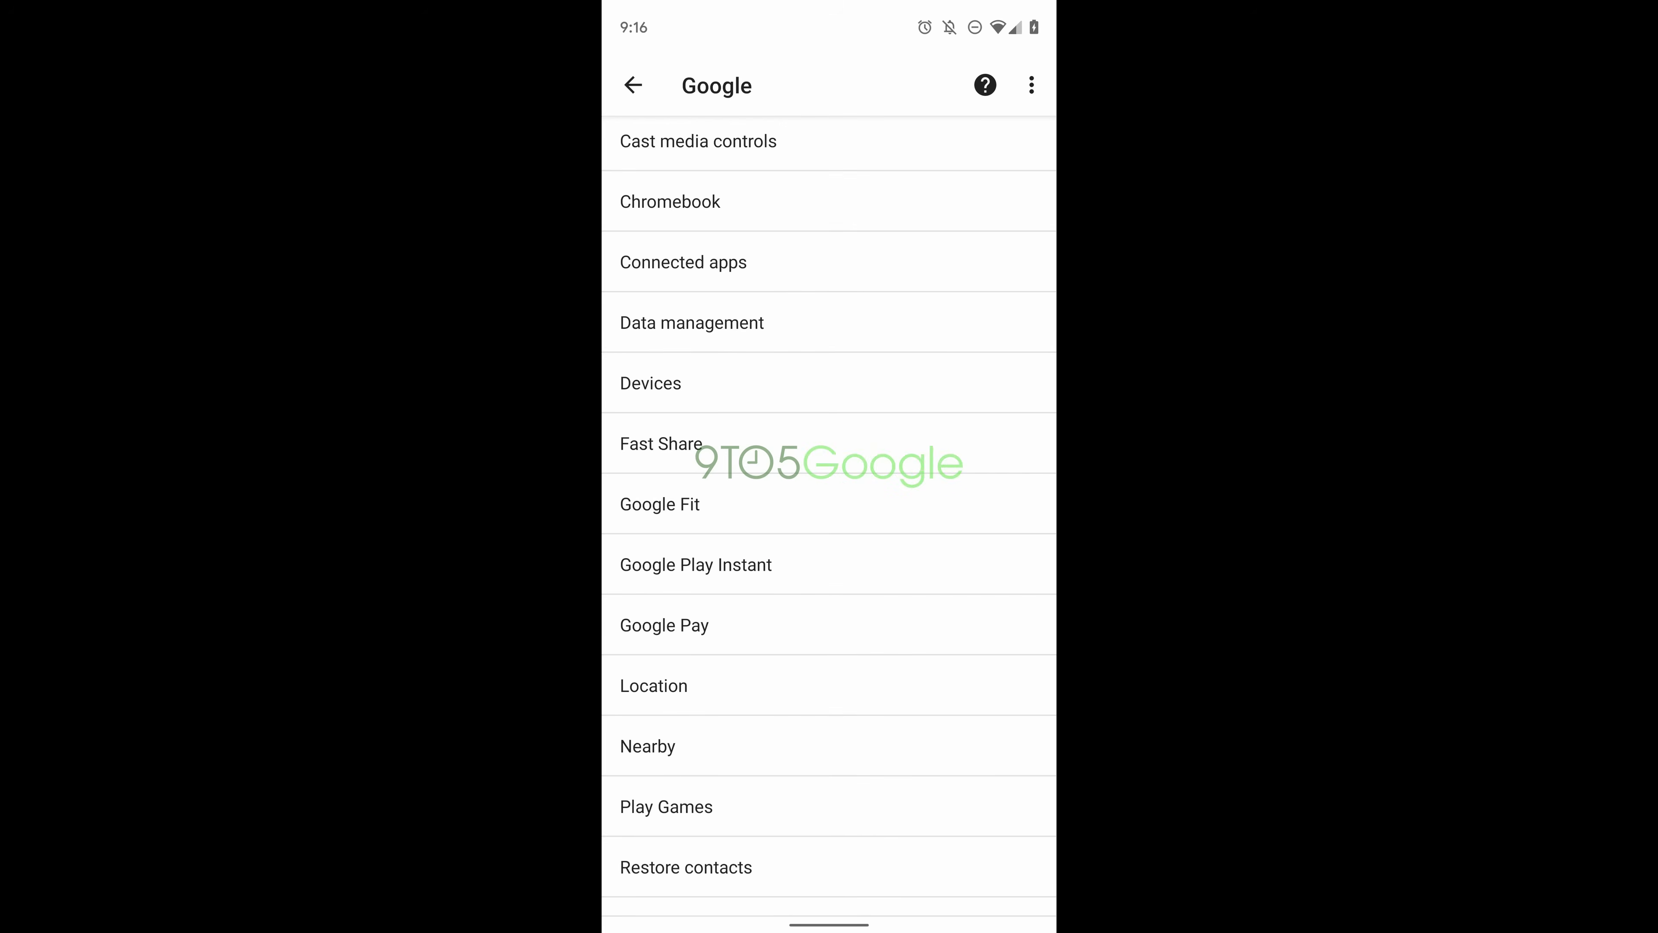
Step: Go into Fast Share from the Google settings list to reach its setup page
left_click(660, 443)
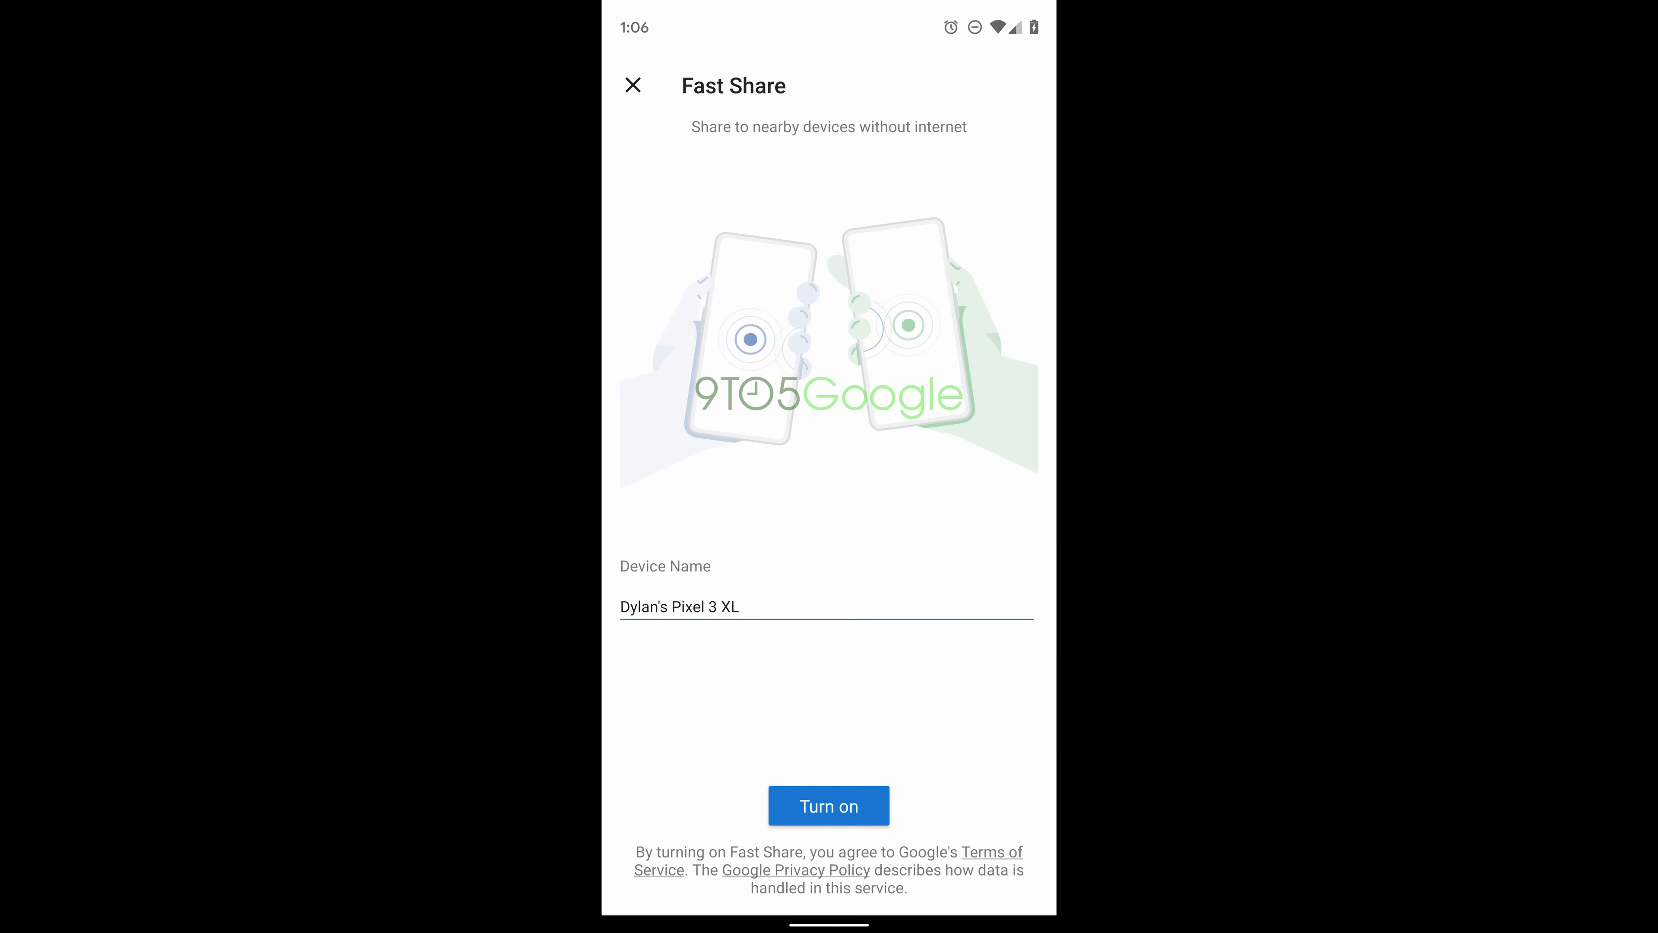
Step: Turn Fast Share on with the pre-filled device name so it searches for nearby recipients
left_click(829, 806)
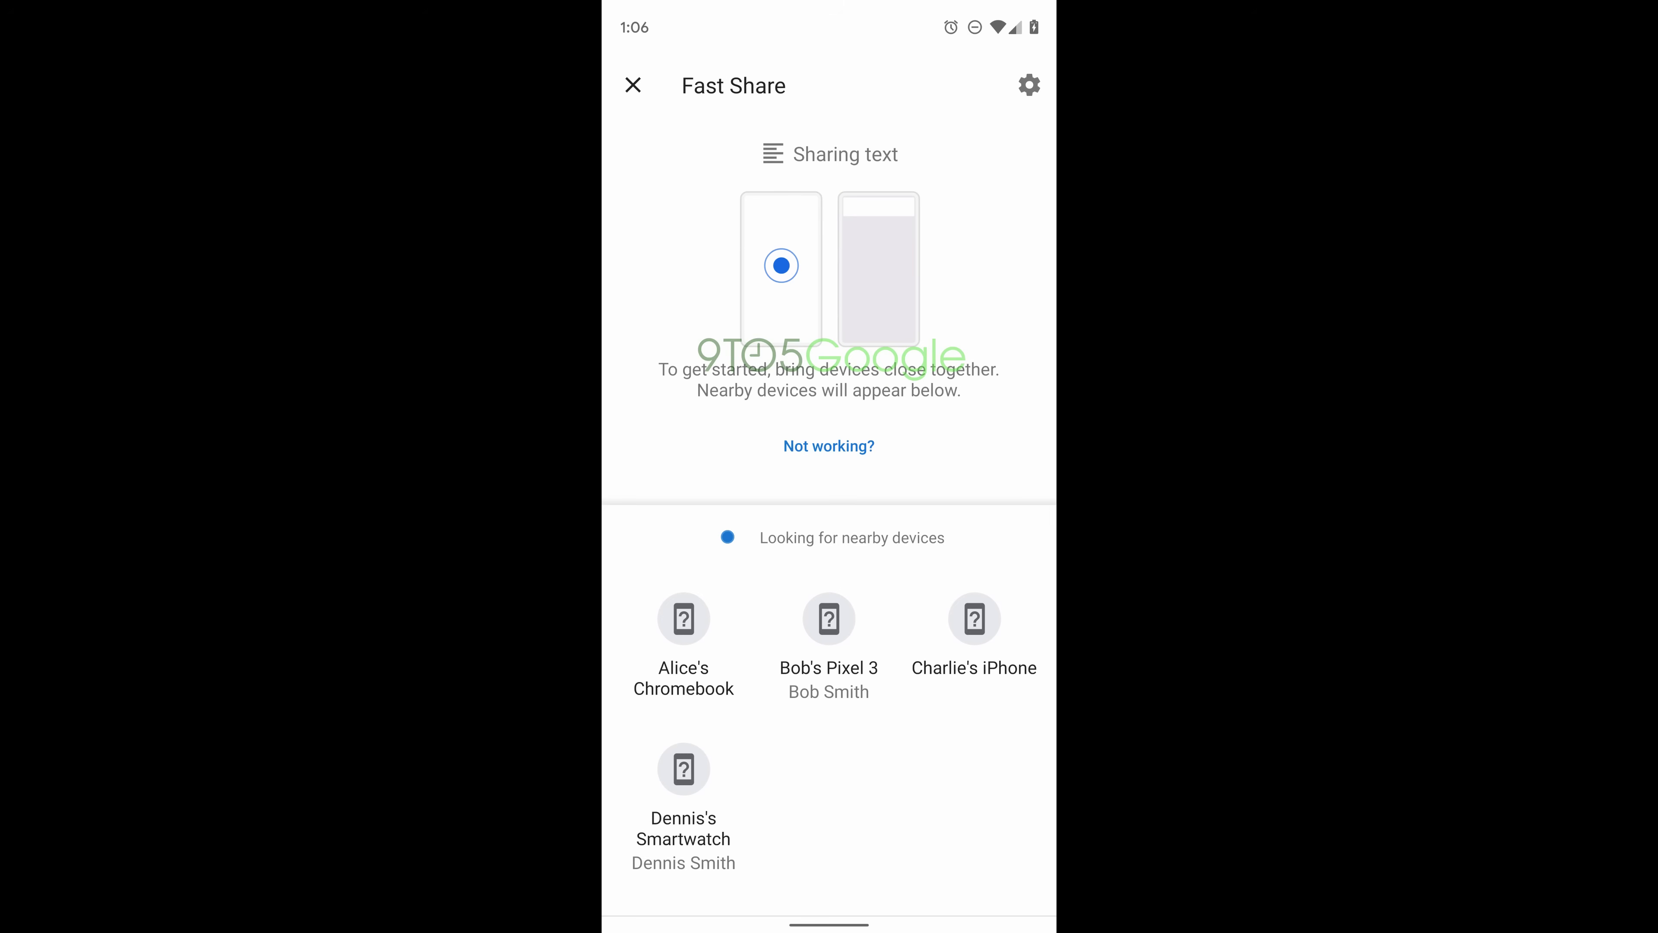
Step: Accept the incoming transfer from the nearby phone and let the file finish receiving
left_click(829, 619)
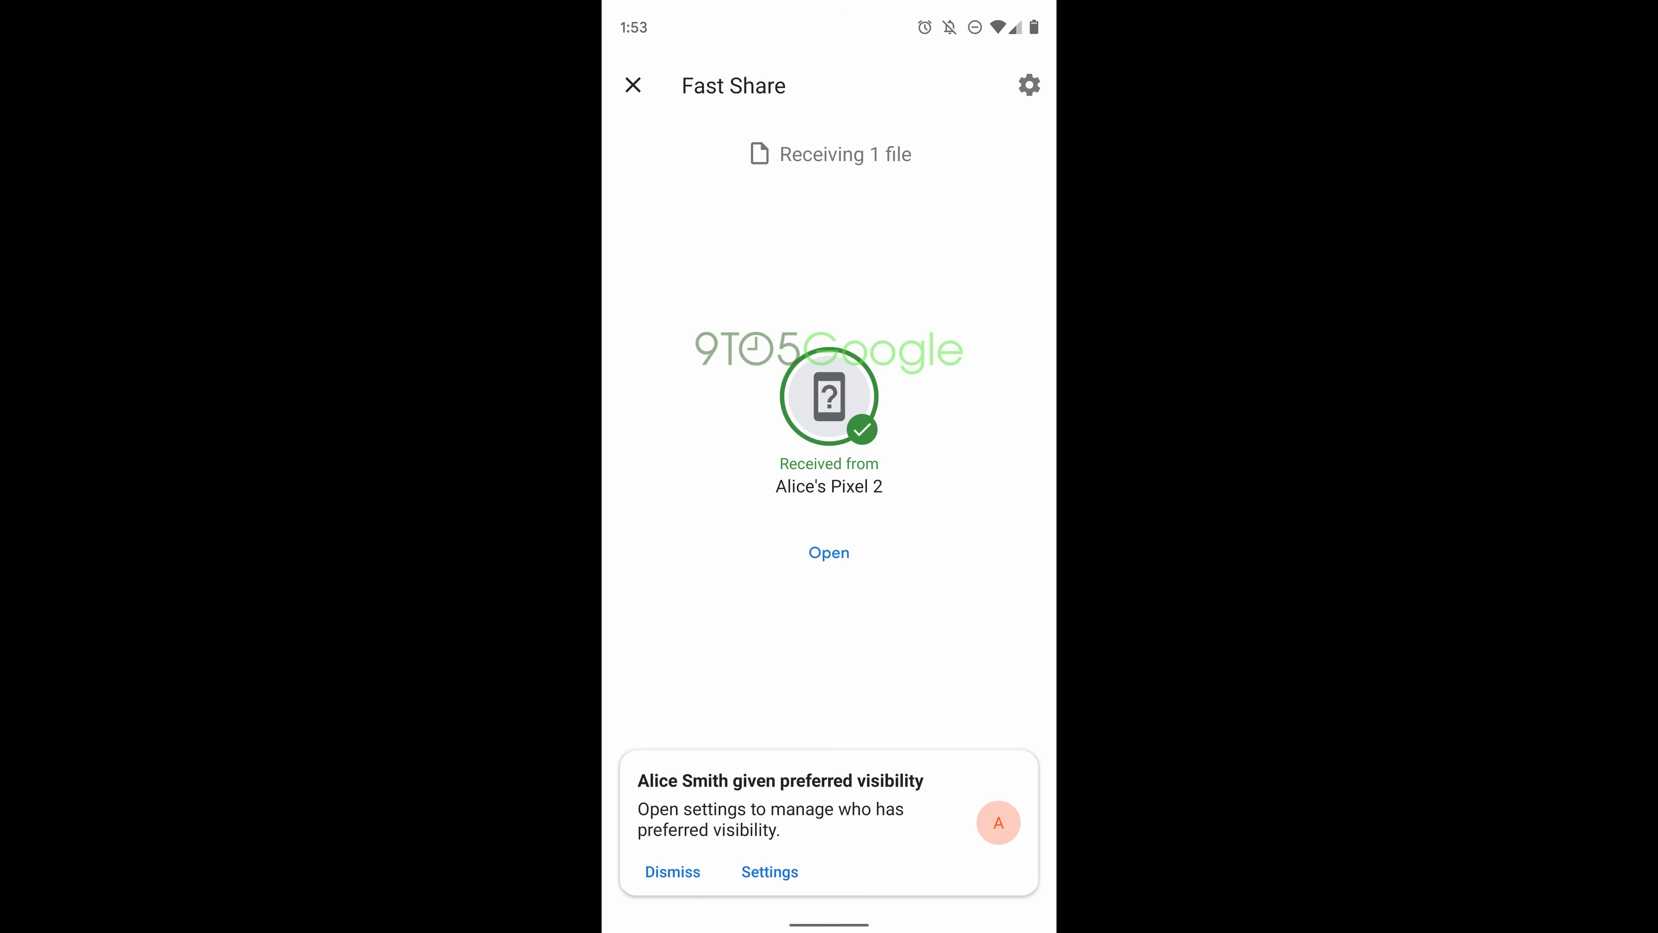
Step: Go to Fast Share settings from the preferred visibility card to review the contacts list
left_click(769, 871)
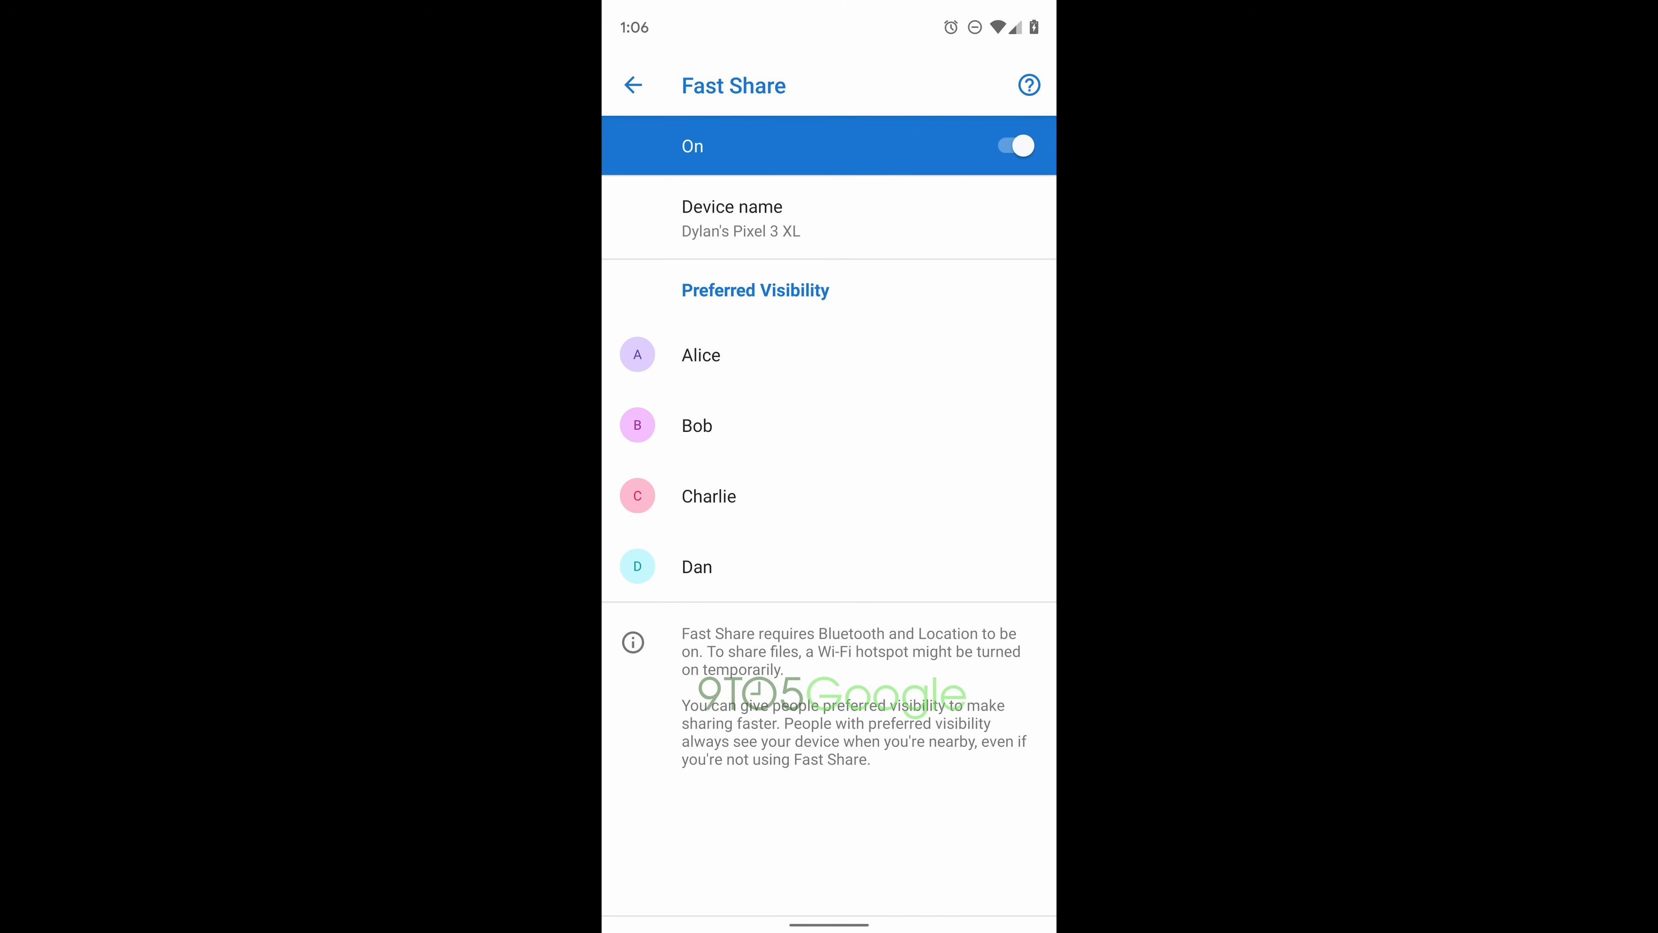